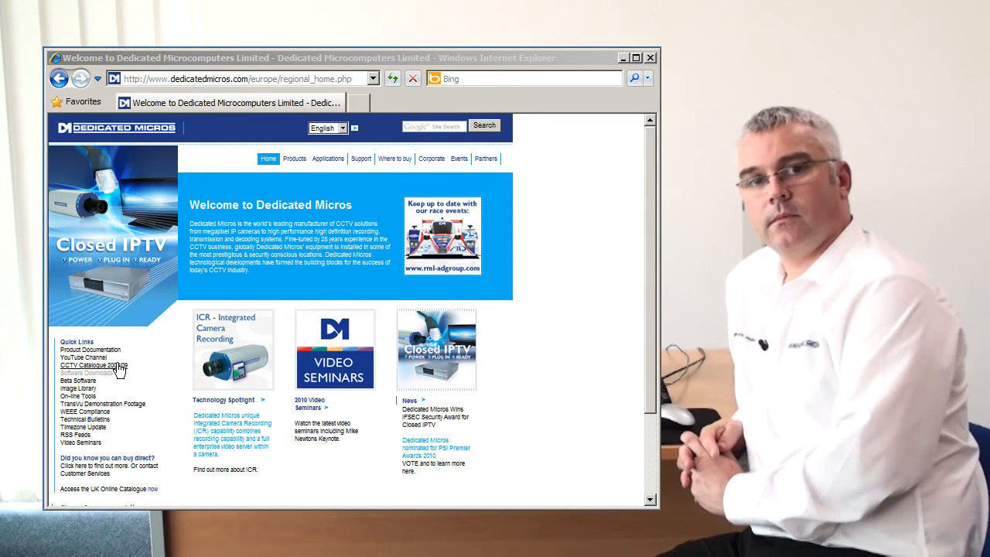
Step: Show the firmware releases for the DS2 - M2IP product, version 4.5 (062)
{"action": "left_click", "coordinate": [82, 371]}
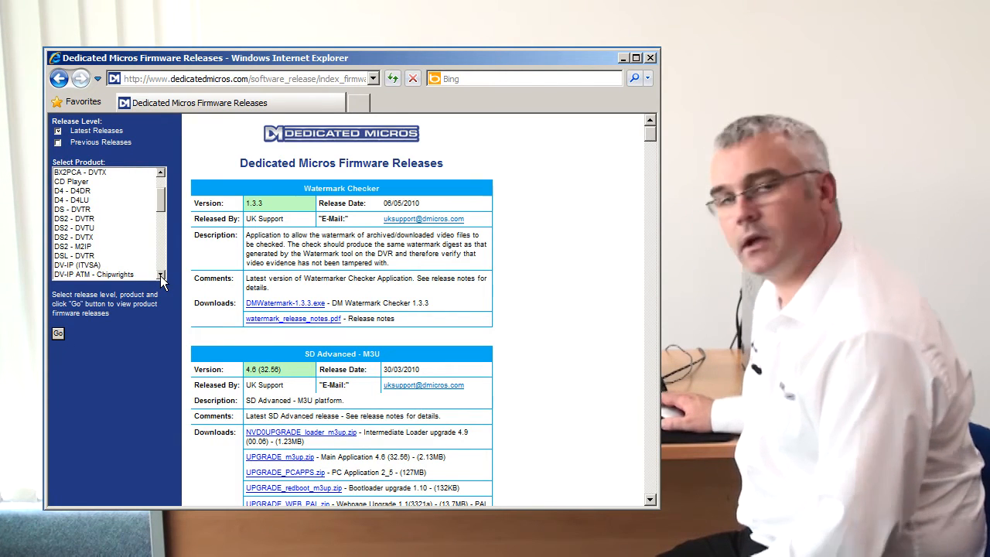
{"action": "left_click", "coordinate": [74, 246]}
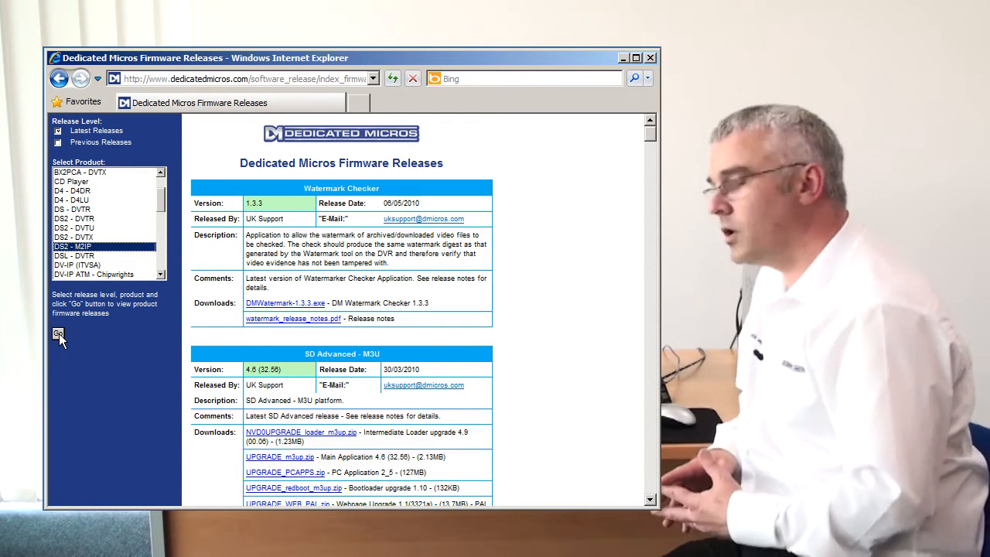
{"action": "left_click", "coordinate": [59, 334]}
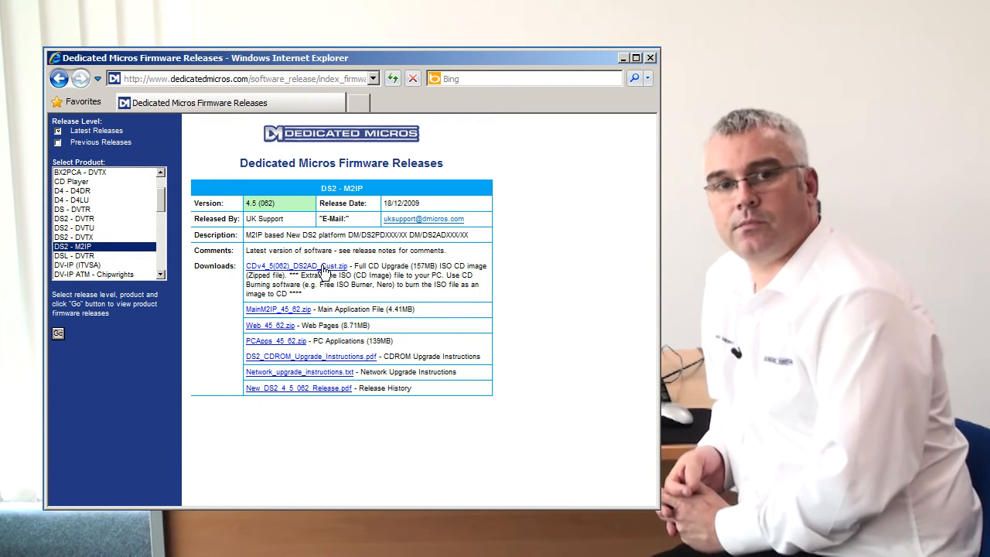
Step: Download the CDv4.5 full CD upgrade zip and save it to the desktop
{"action": "left_click", "coordinate": [297, 267]}
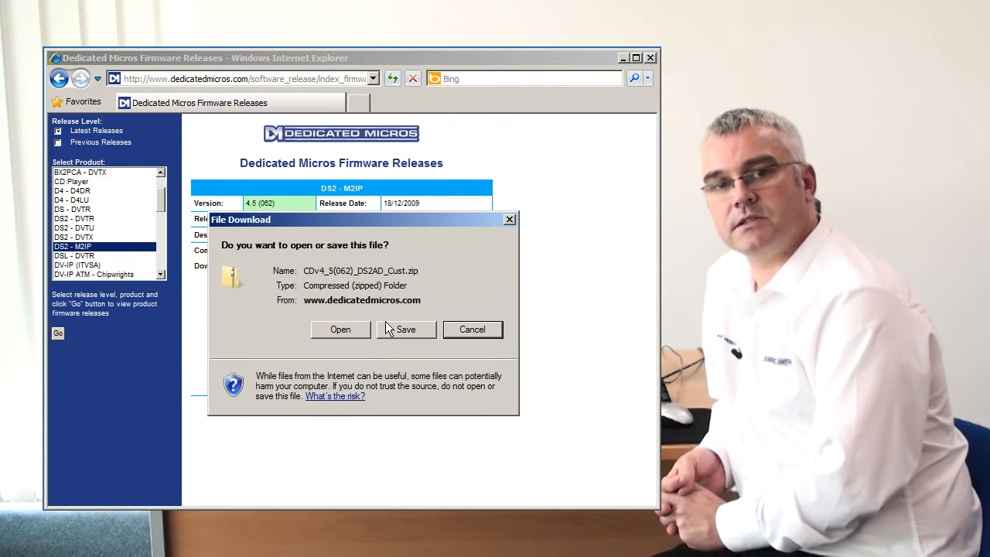
{"action": "left_click", "coordinate": [406, 329]}
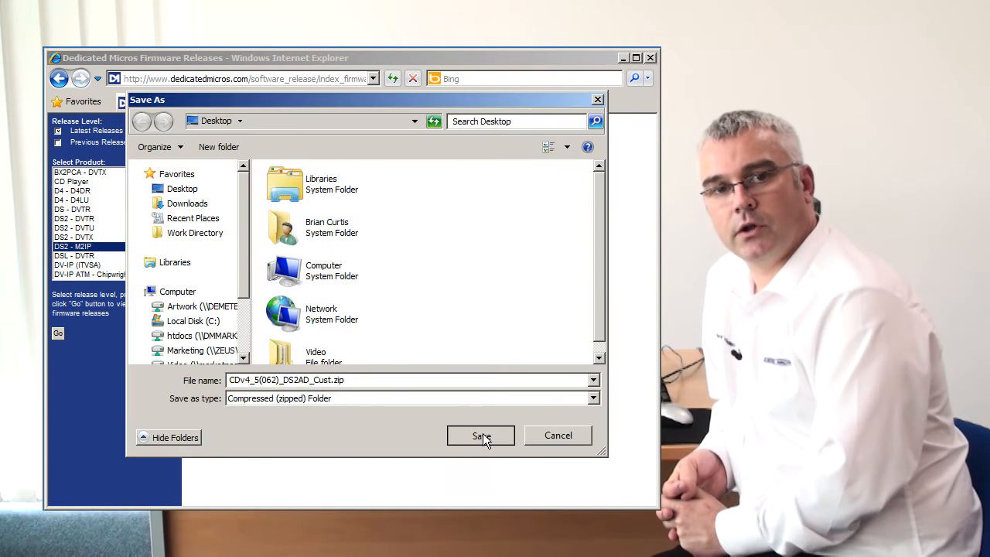
{"action": "left_click", "coordinate": [479, 435]}
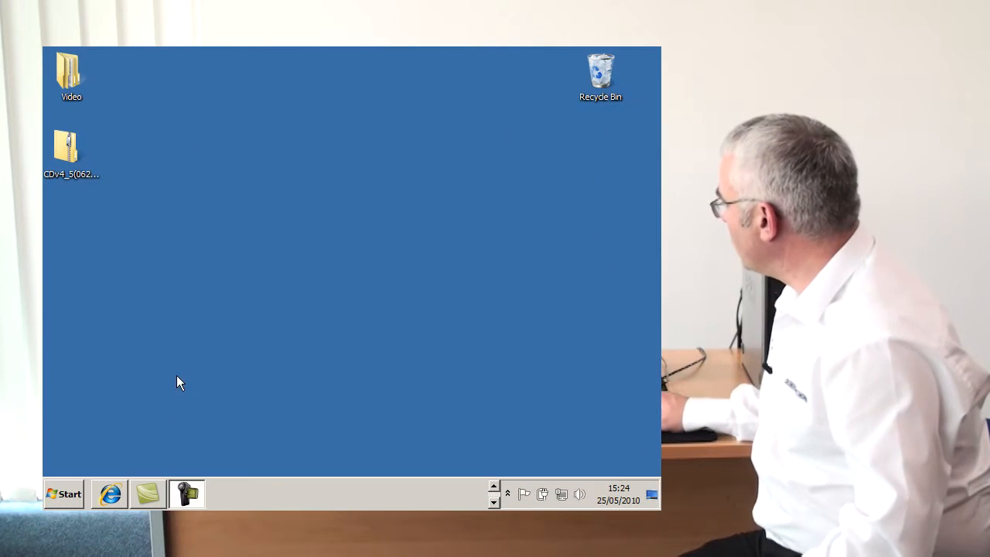
Step: Extract the downloaded zip into a CDv4_5(062) folder on the desktop
{"action": "right_click", "coordinate": [65, 147]}
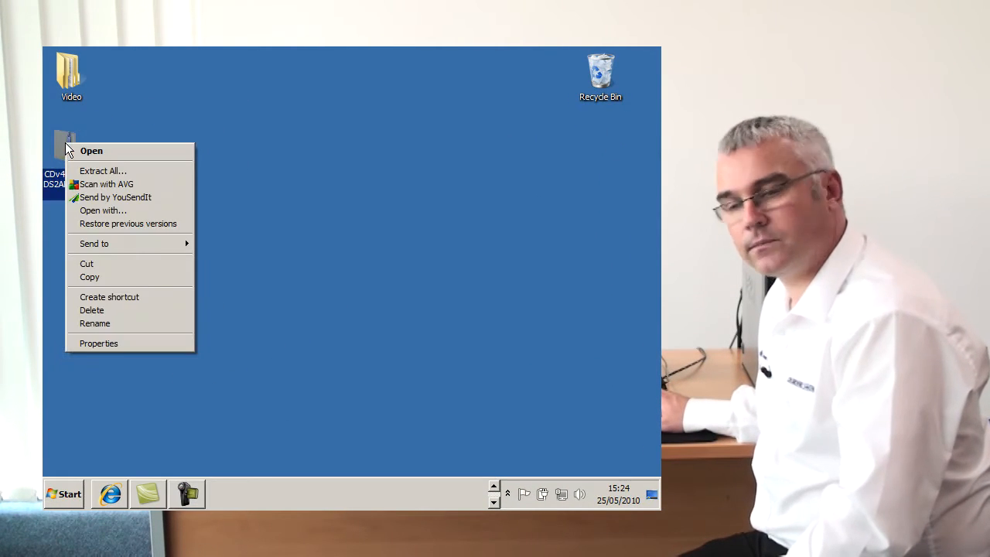
{"action": "left_click", "coordinate": [102, 171]}
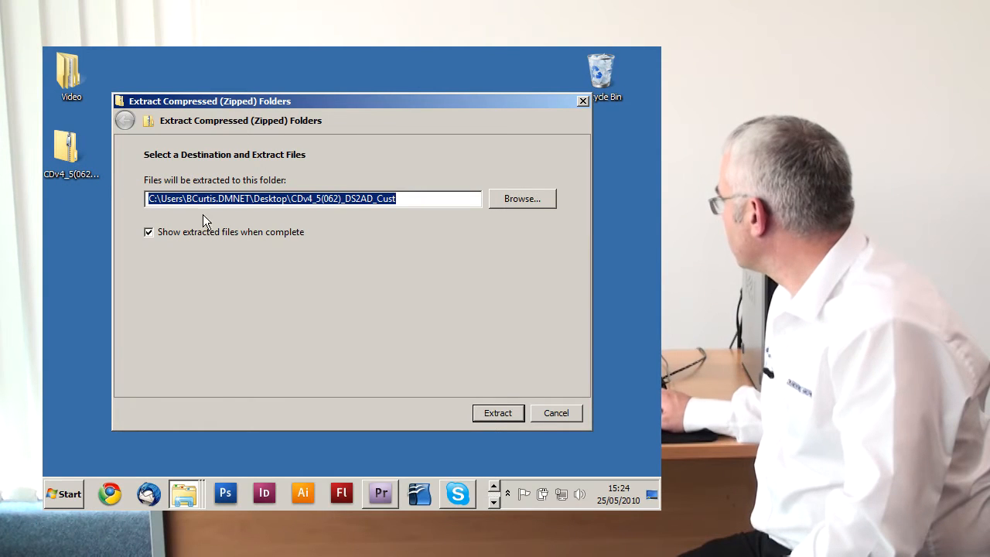
{"action": "left_click", "coordinate": [498, 411]}
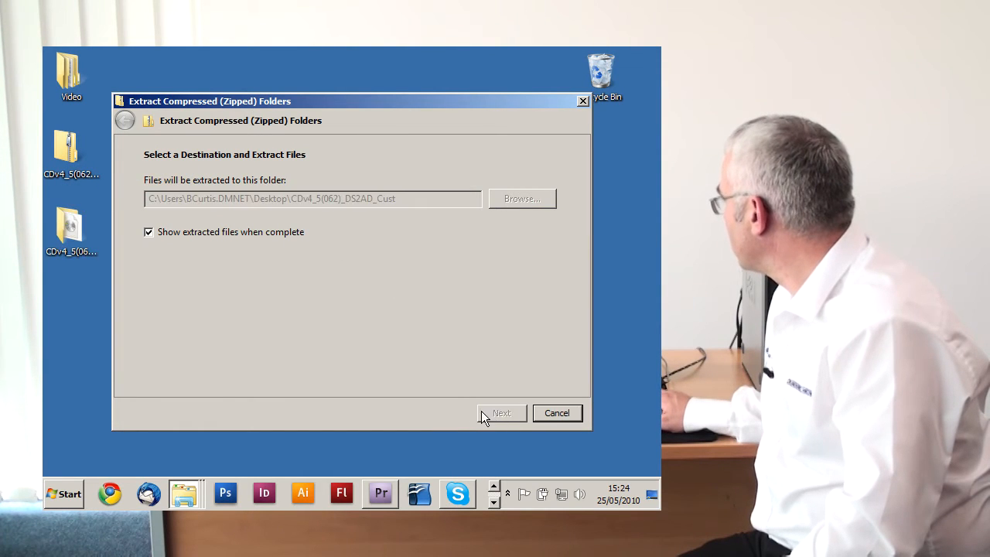
{"action": "left_click", "coordinate": [501, 411]}
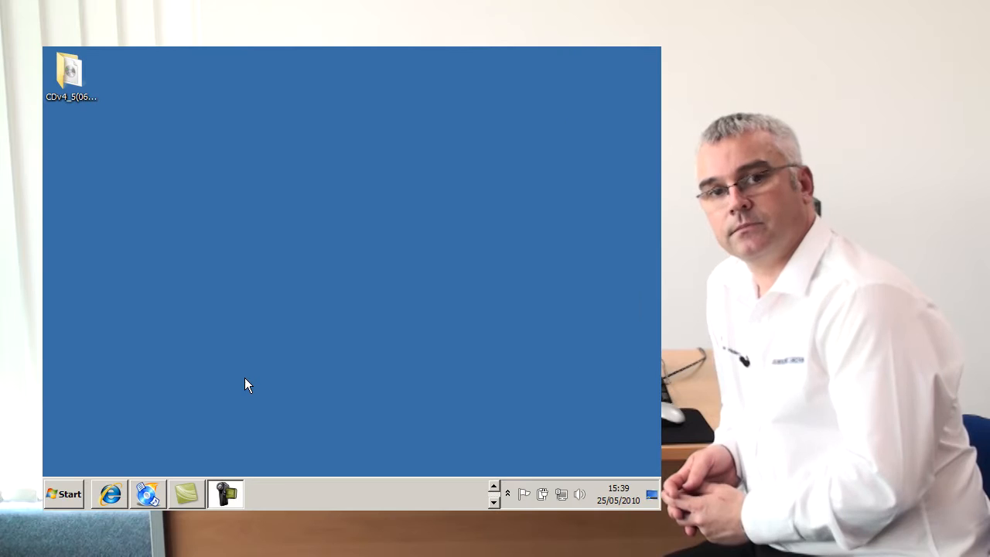
Step: Start CDBurnerXP in Burn ISO image mode and browse to the desktop for the CDv4_5(062) ISO
{"action": "left_click", "coordinate": [148, 495]}
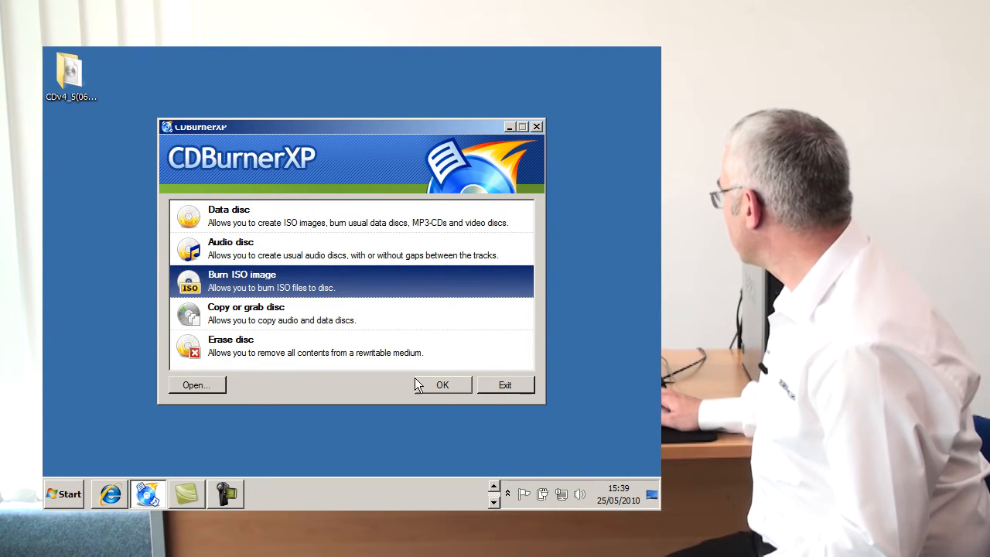
{"action": "left_click", "coordinate": [443, 384]}
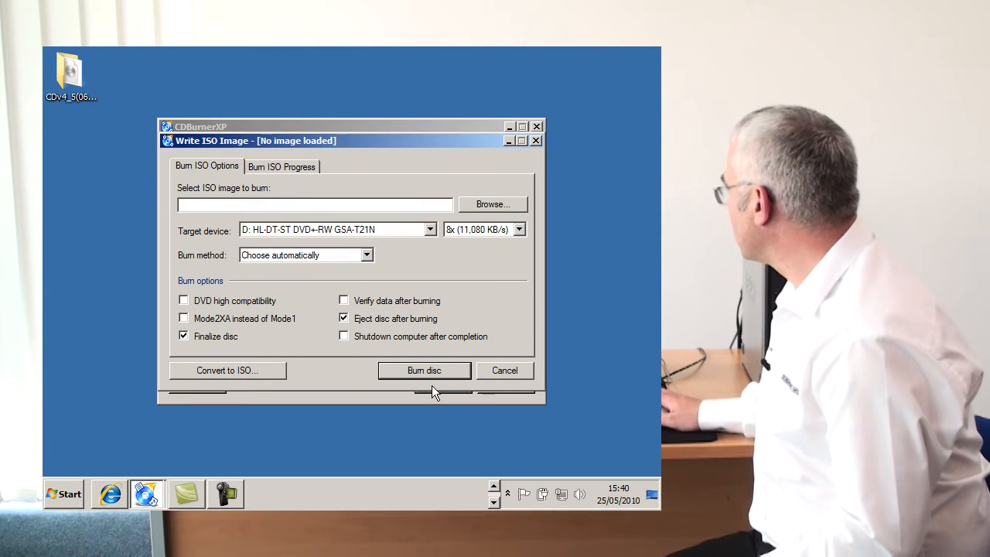
{"action": "left_click", "coordinate": [492, 205]}
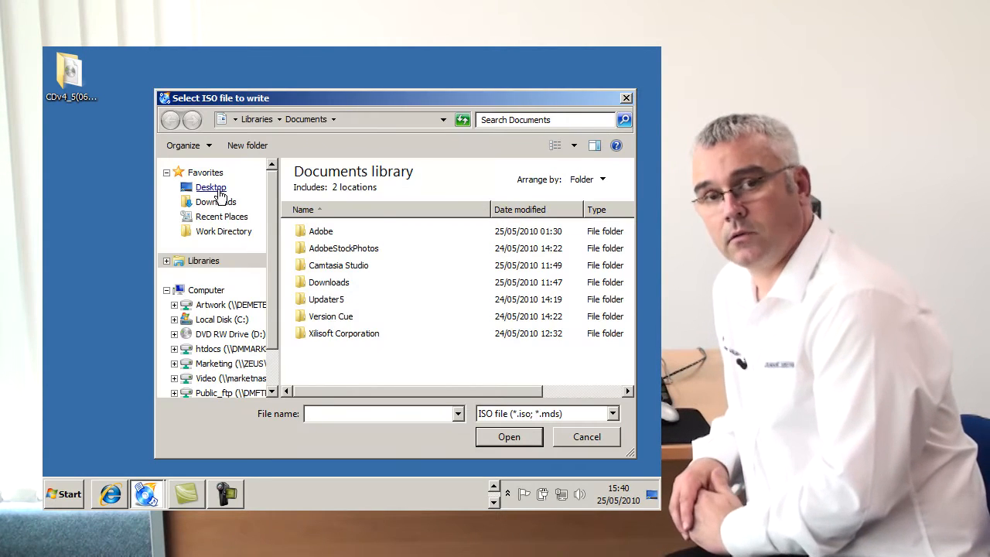
{"action": "left_click", "coordinate": [210, 188]}
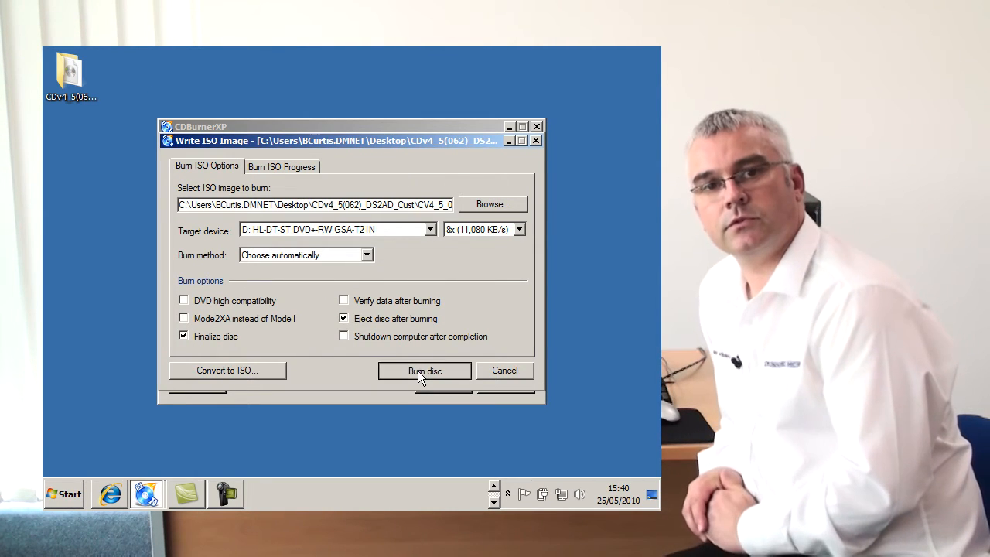
{"action": "mouse_move", "coordinate": [558, 369]}
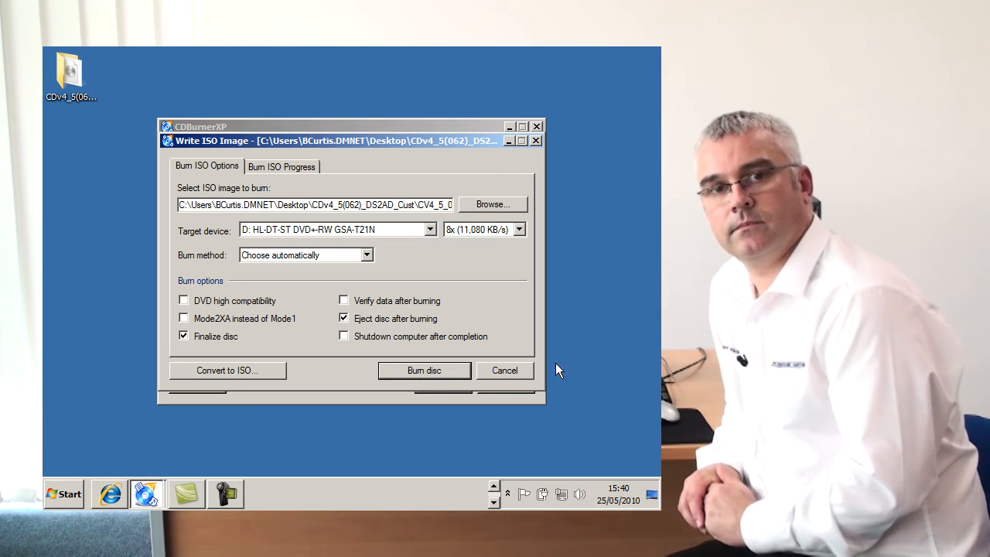